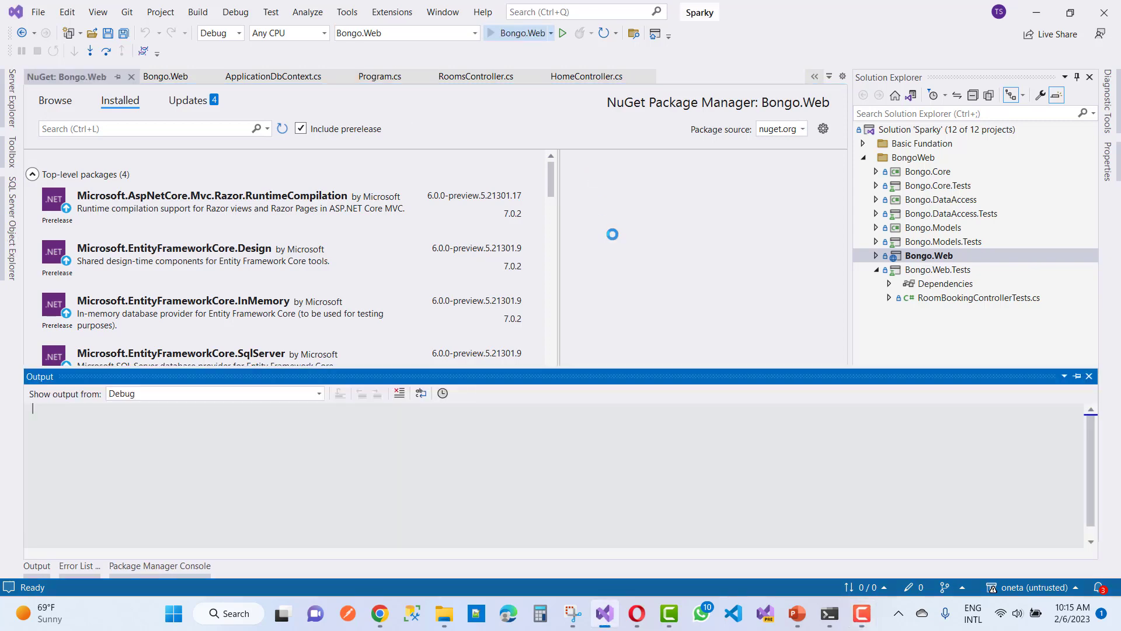
# Run Bongo.Web with F5, which launches the site to a MissingMethodException error page
pyautogui.click(563, 32)
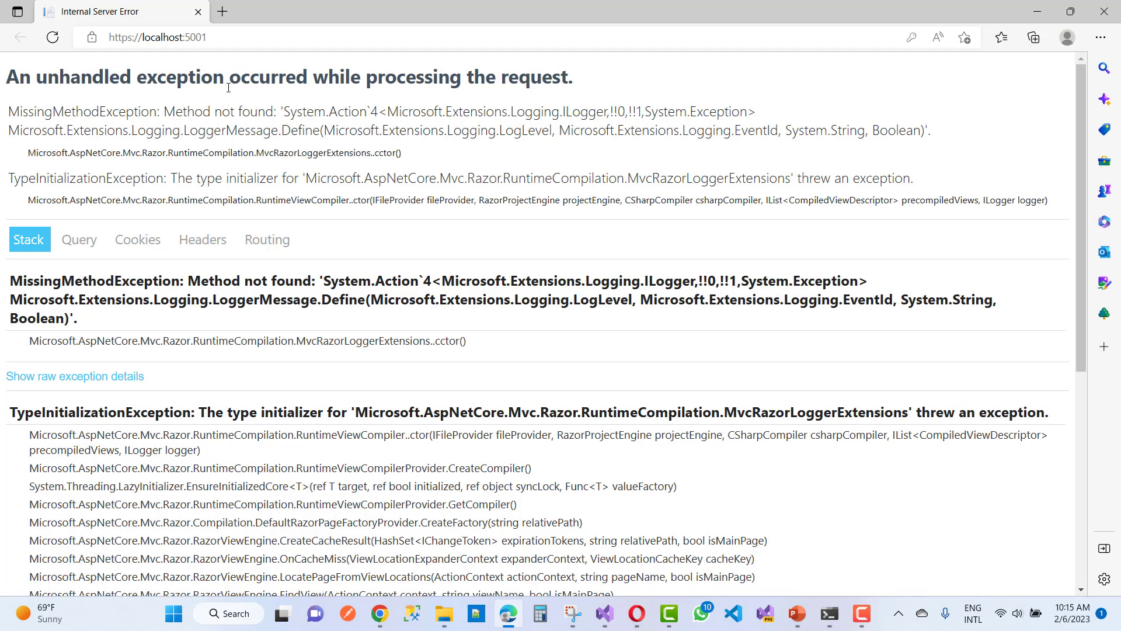
pyautogui.moveTo(497, 82)
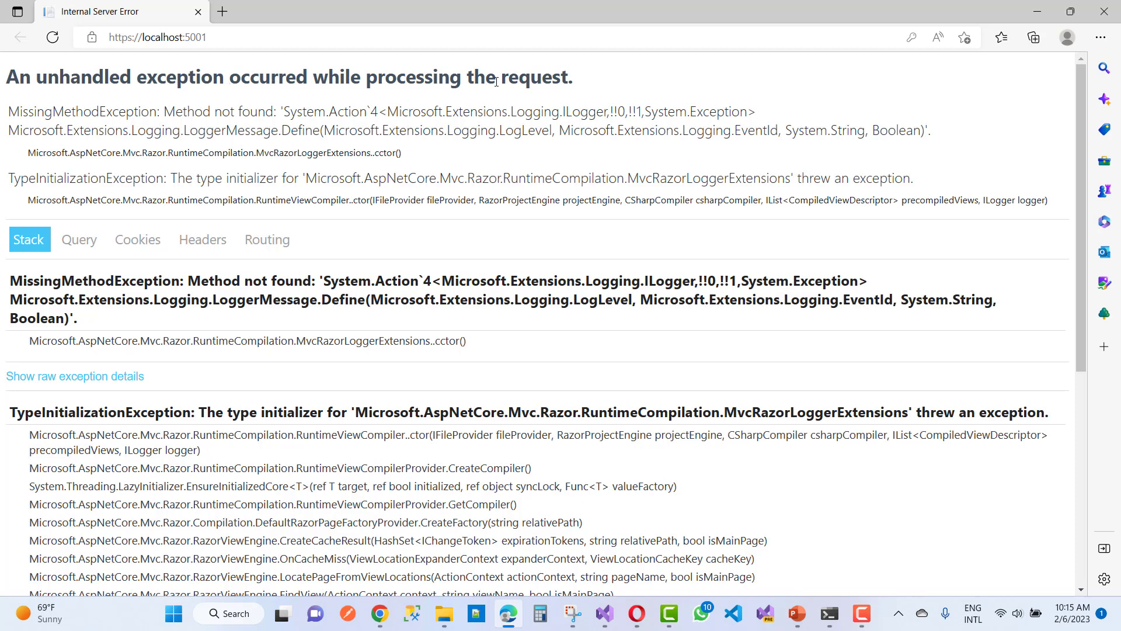
pyautogui.moveTo(136, 118)
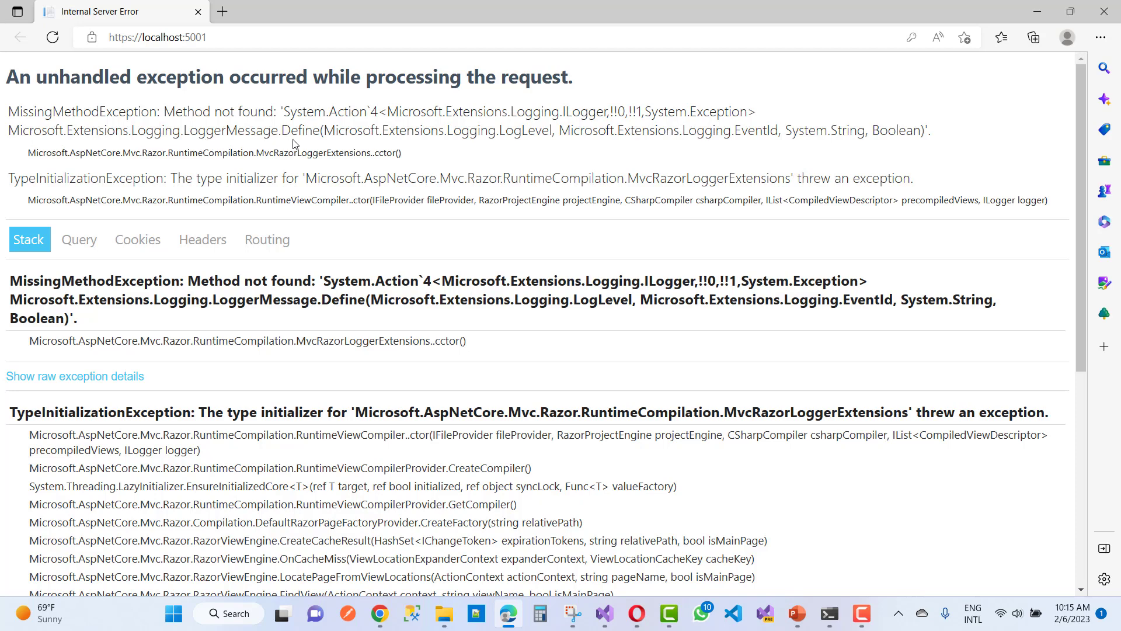
pyautogui.moveTo(480, 147)
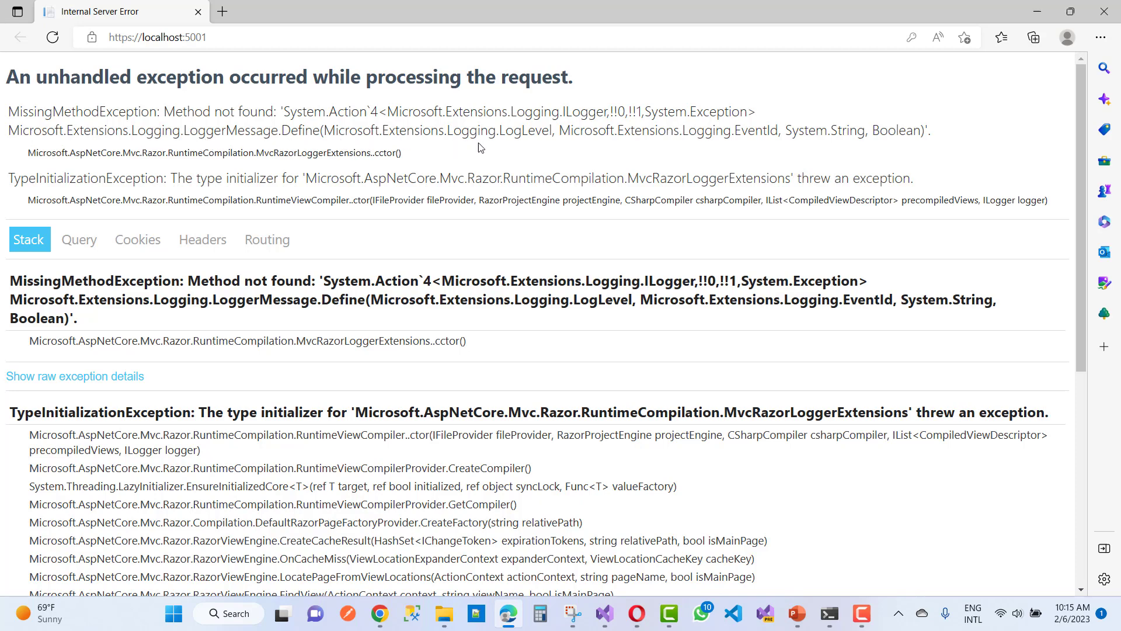
pyautogui.moveTo(734, 149)
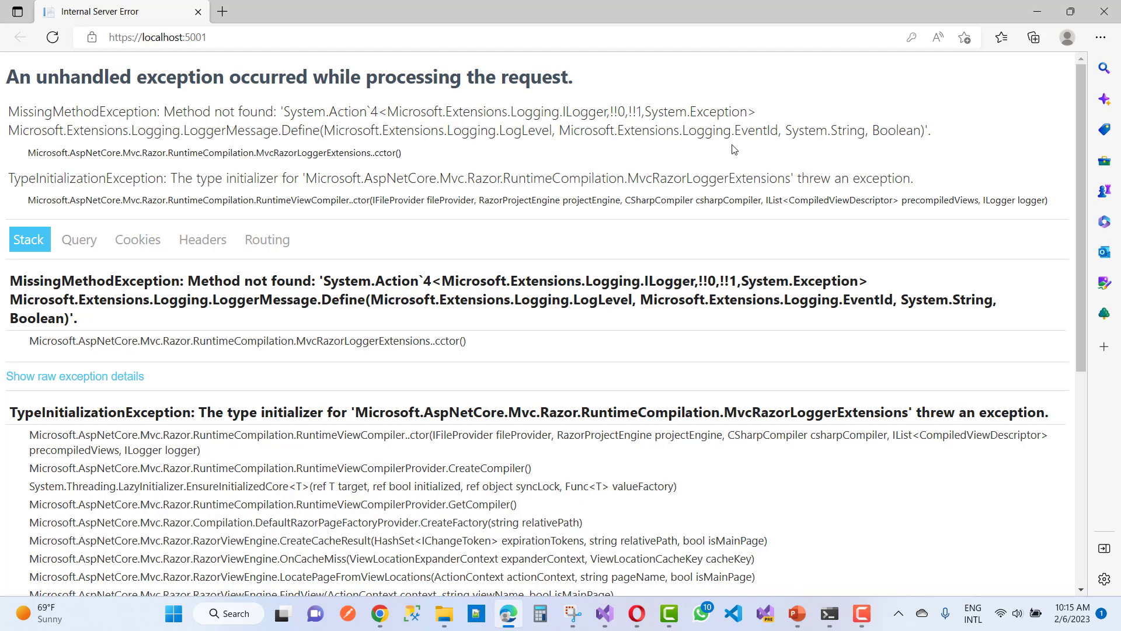
pyautogui.moveTo(799, 149)
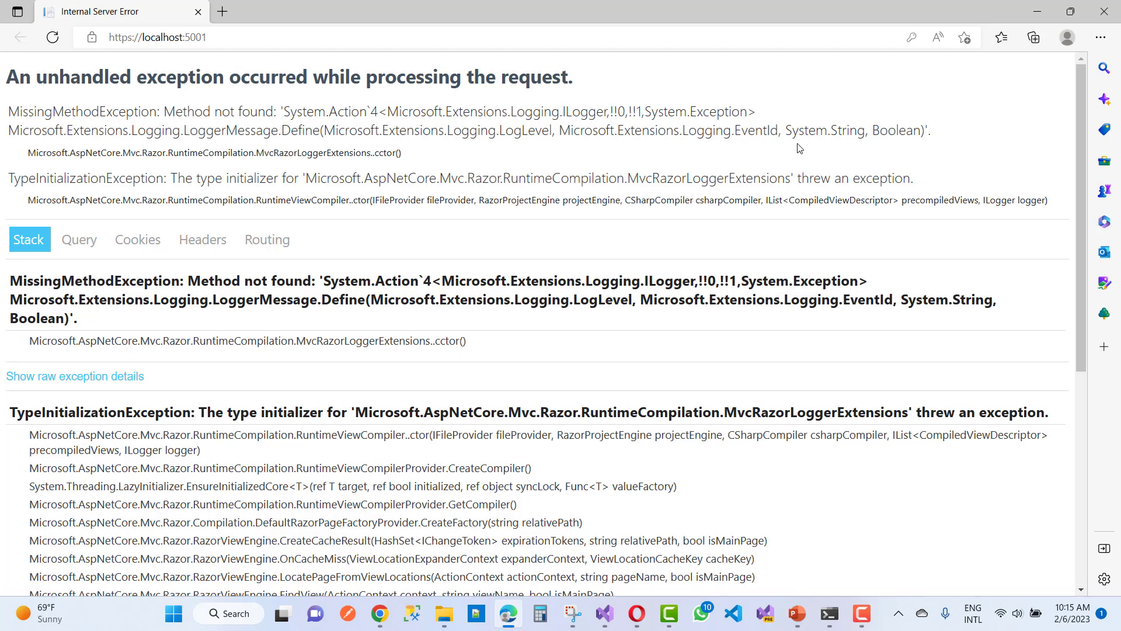
pyautogui.moveTo(282, 211)
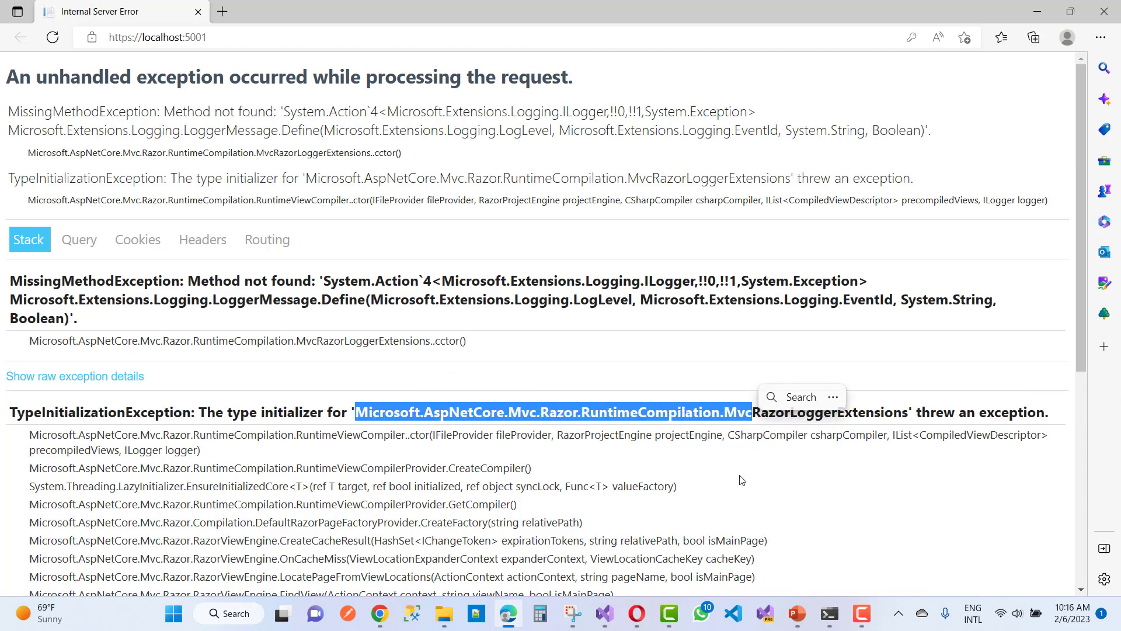
pyautogui.moveTo(604, 613)
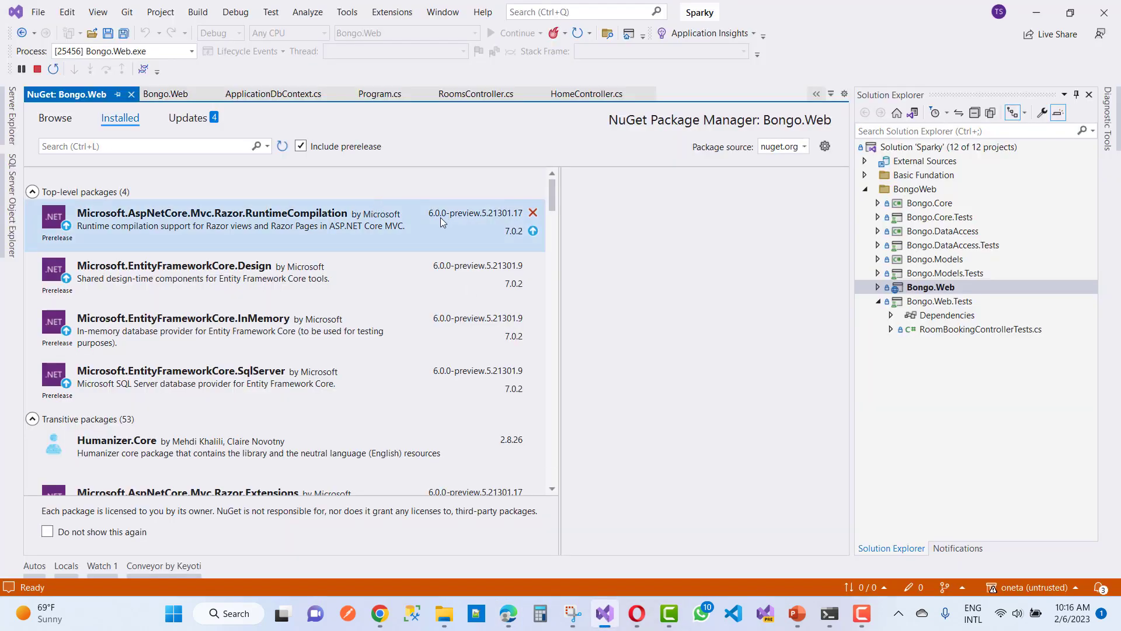
pyautogui.moveTo(439, 219)
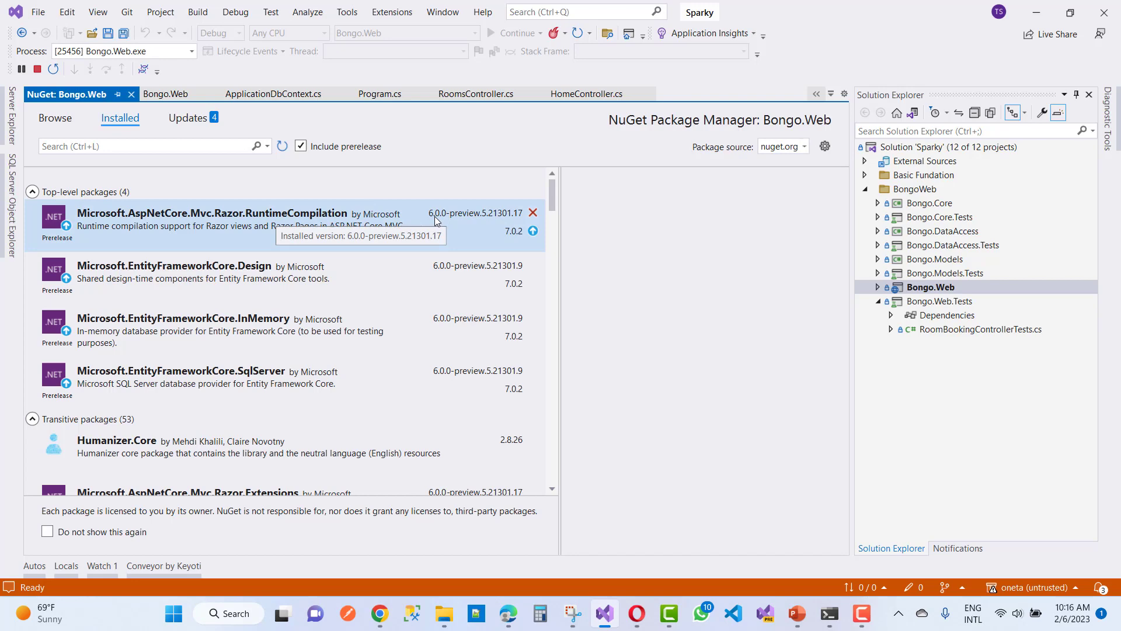
pyautogui.moveTo(509, 221)
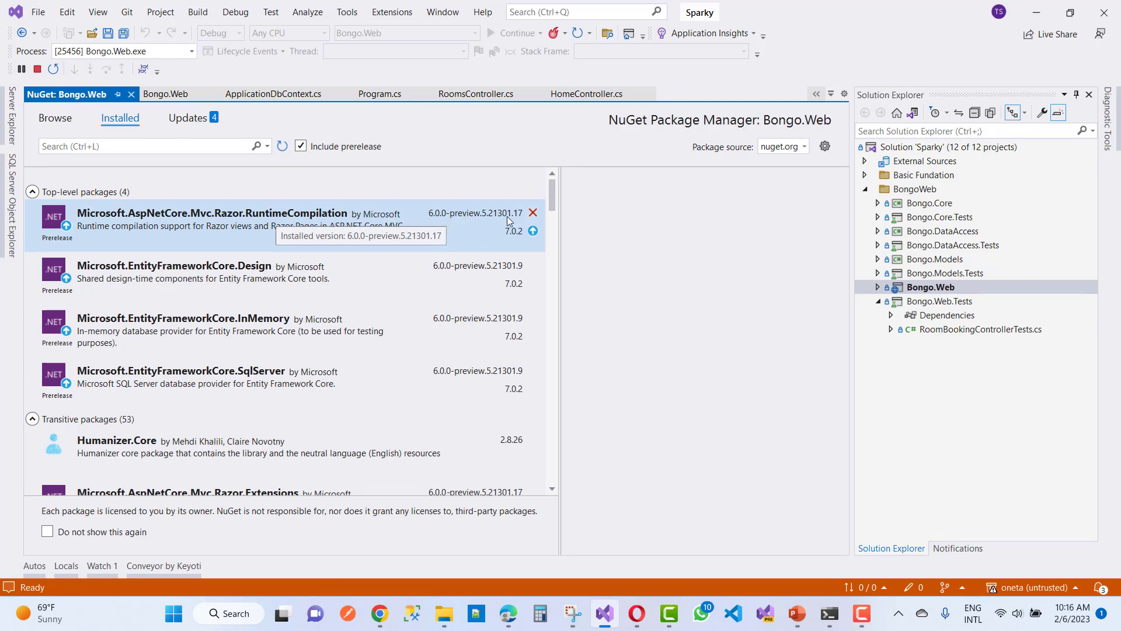
# Show the RuntimeCompilation package details, installed at 6.0.0-preview.5.21301.17
pyautogui.click(215, 226)
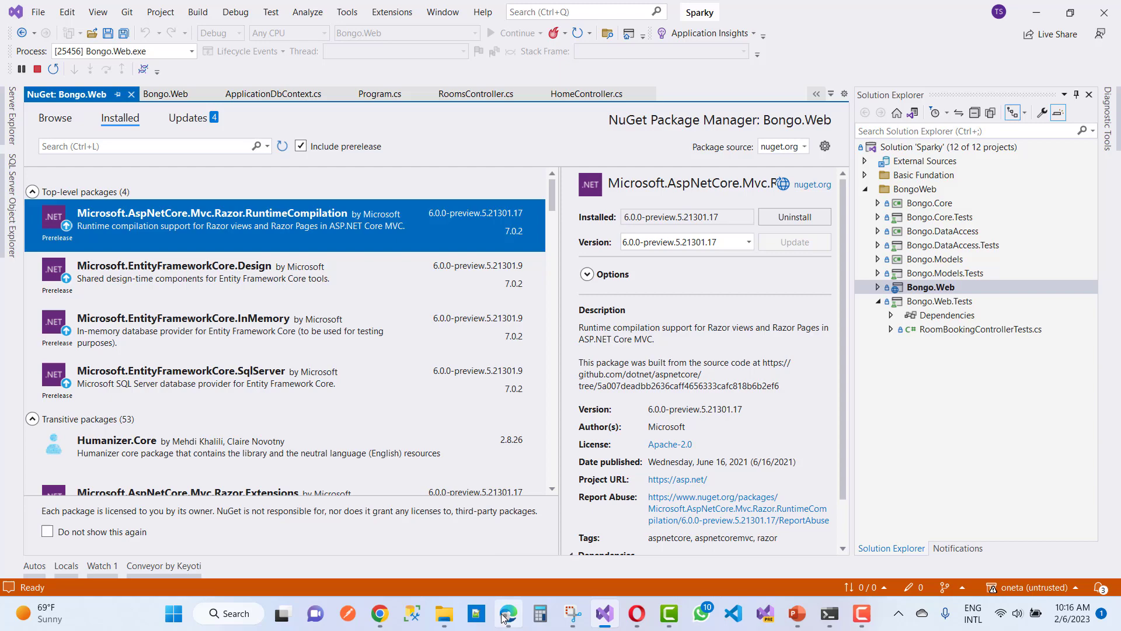
# Update Microsoft.AspNetCore.Mvc.Razor.RuntimeCompilation from the preview build to version 6.0.13
pyautogui.click(508, 613)
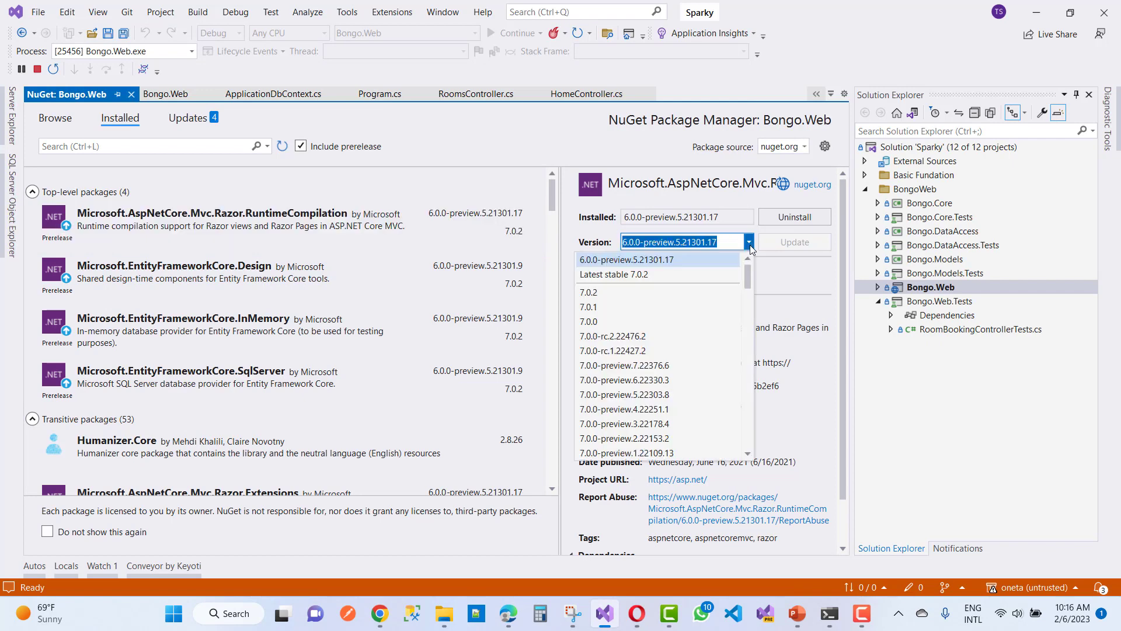
pyautogui.scroll(-3)
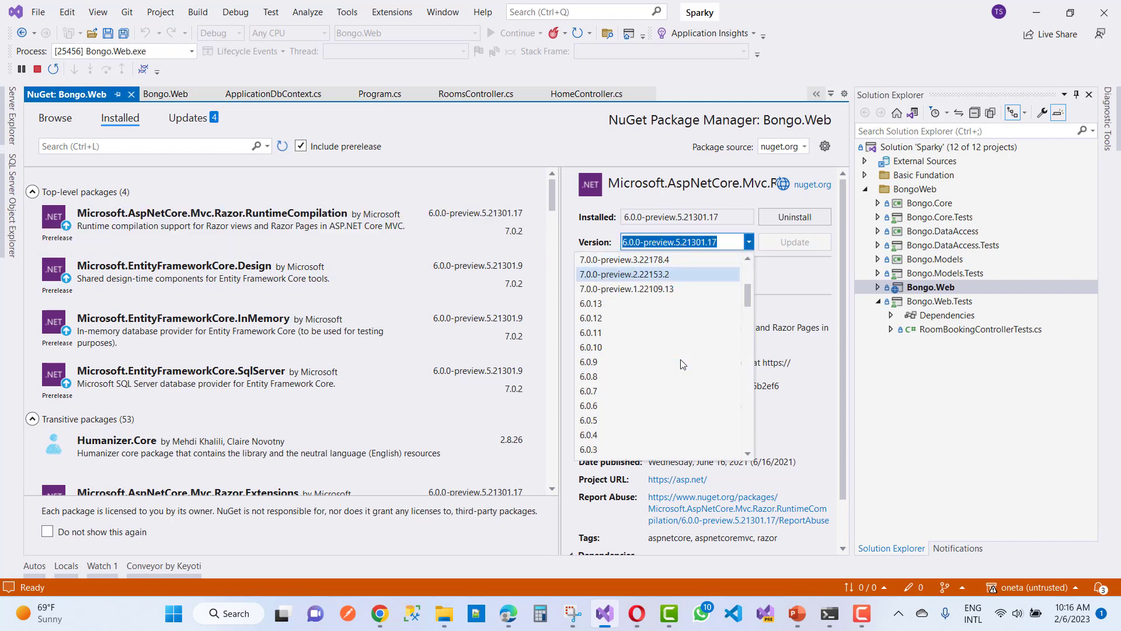
pyautogui.click(590, 303)
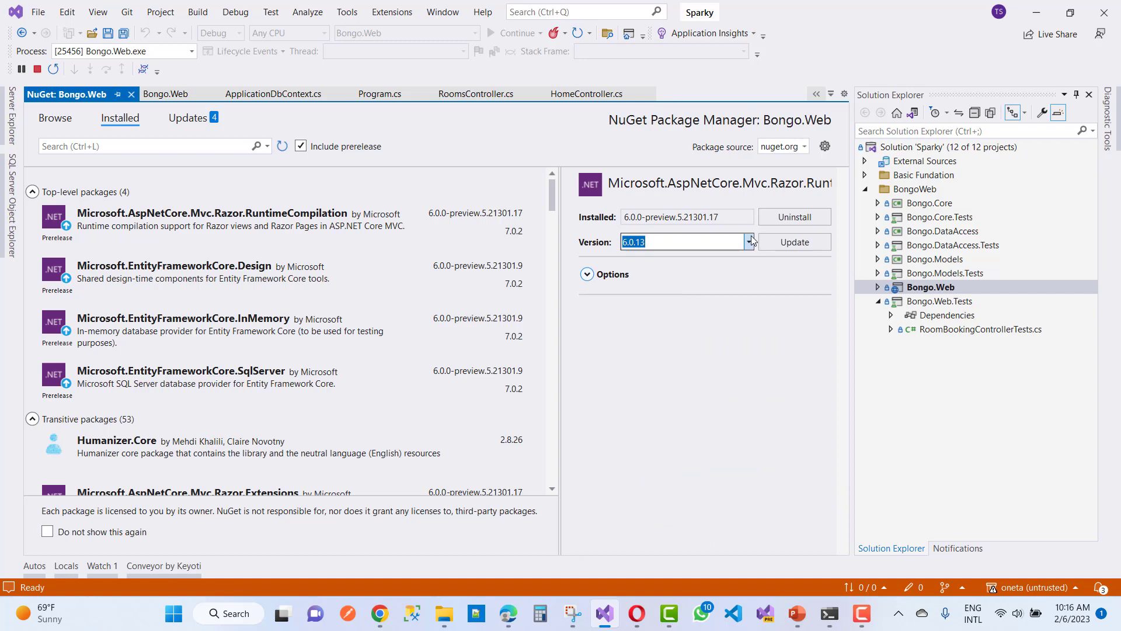
pyautogui.click(794, 242)
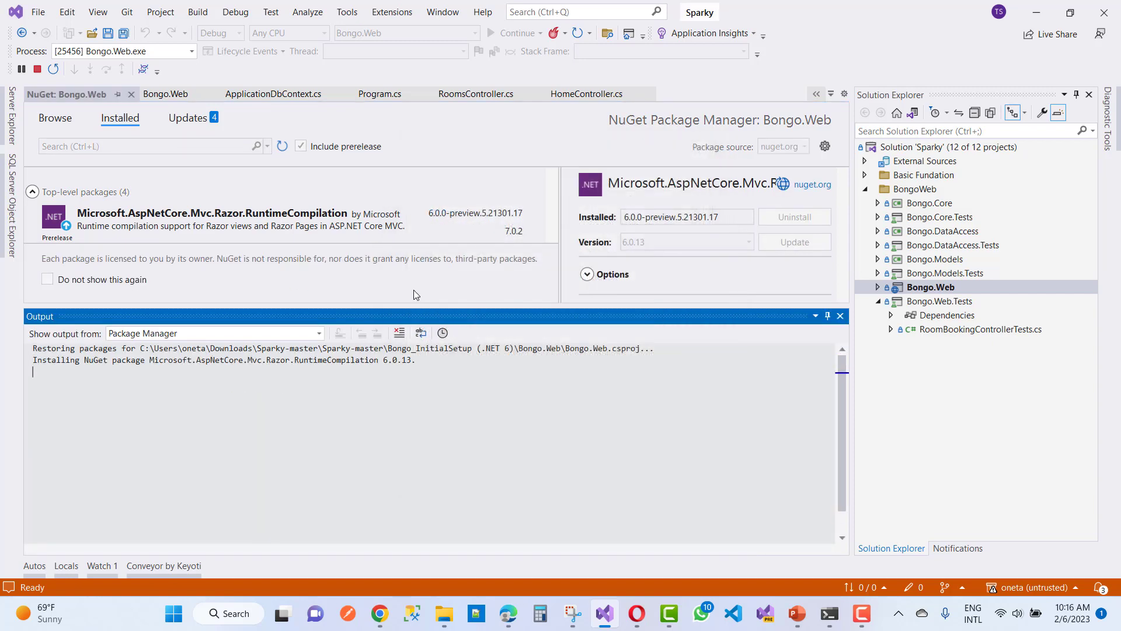
# Confirm 6.0.13 installed with 0 errors in the Error List, then check the still-failing page in Edge
pyautogui.click(78, 548)
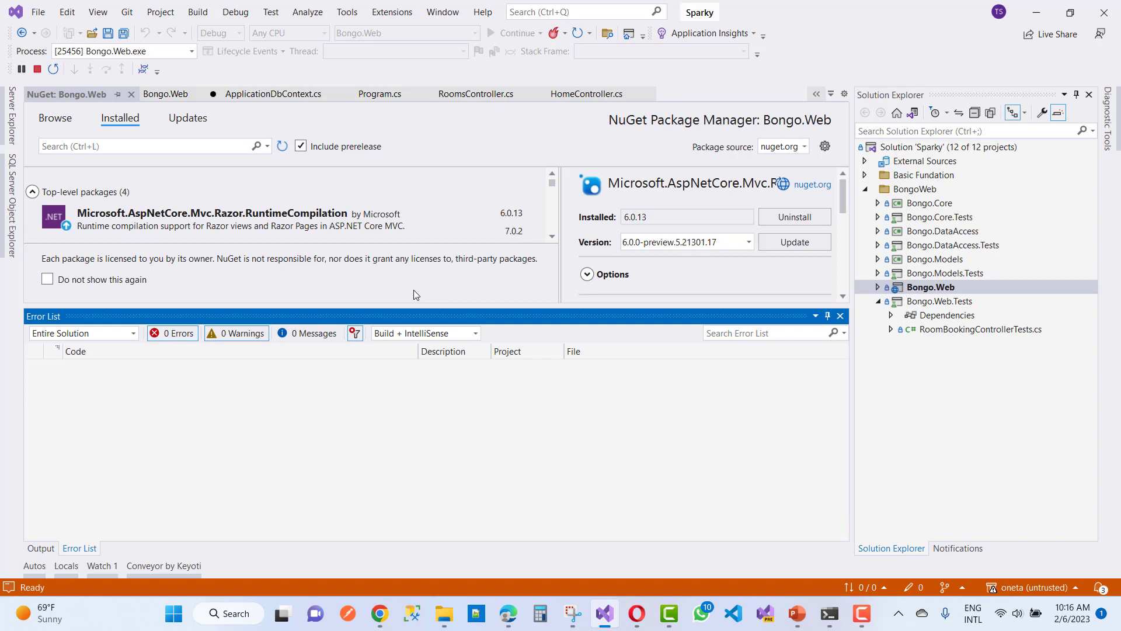
pyautogui.click(684, 242)
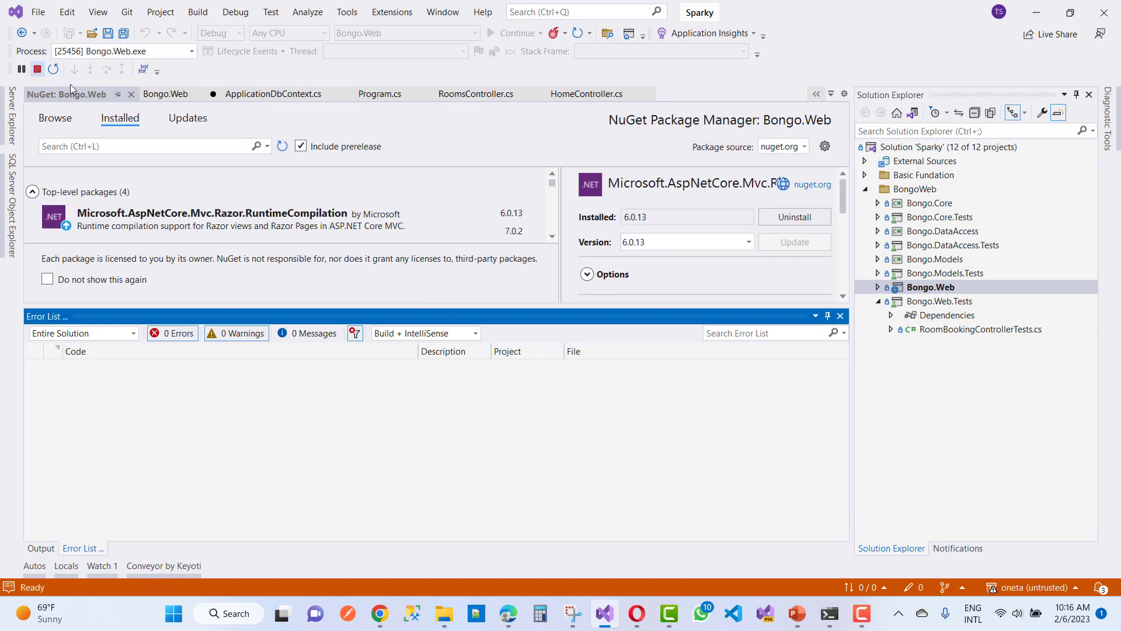
pyautogui.click(444, 613)
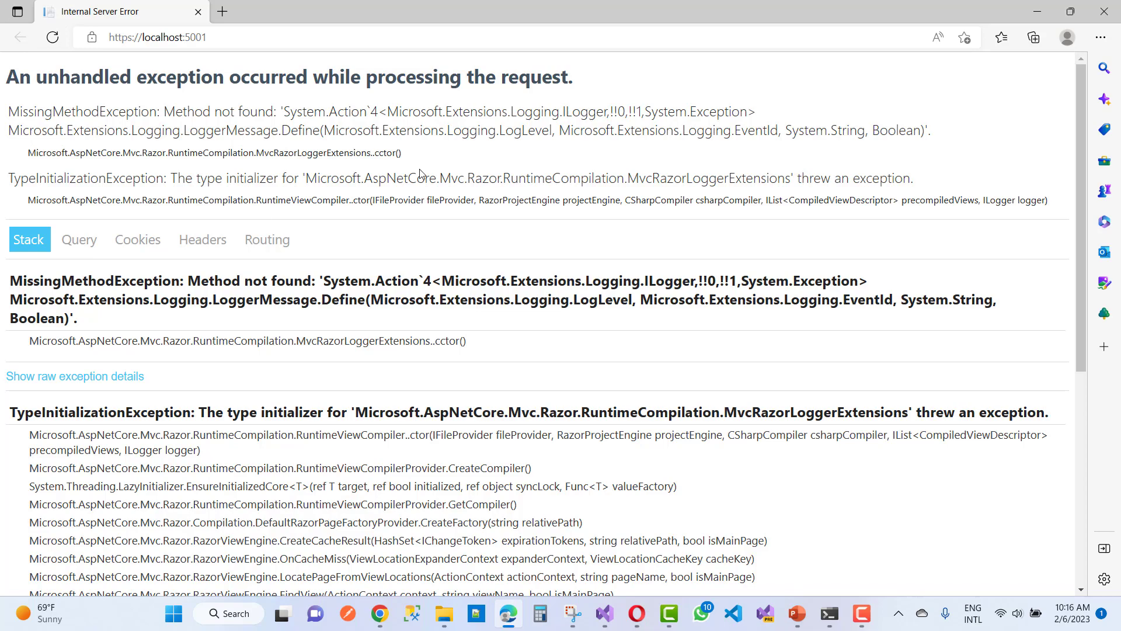
# Return from Edge to Visual Studio and stop the Bongo.Web debugging session
pyautogui.click(444, 614)
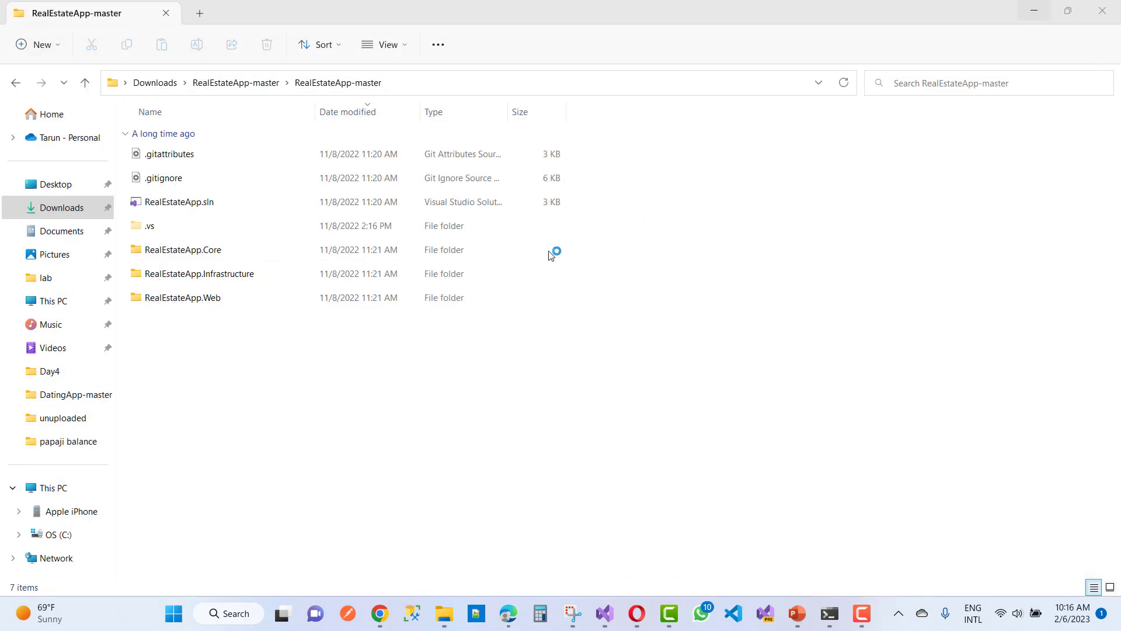
pyautogui.click(604, 614)
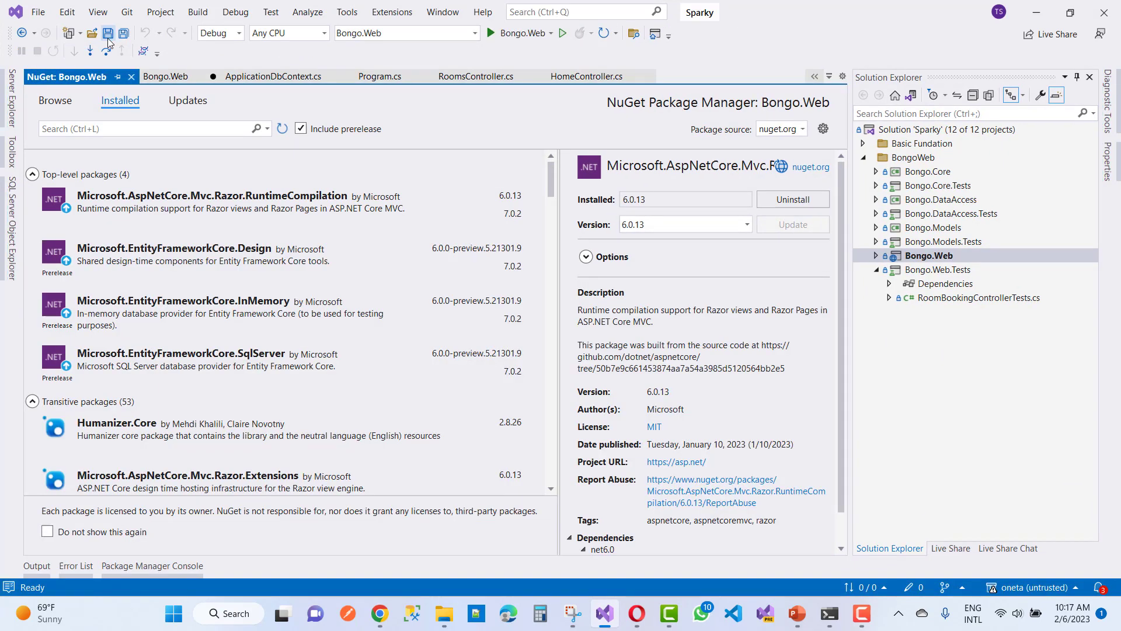
# Save all files, rebuild and run Bongo.Web, and view the Book Study Room home page loading cleanly
pyautogui.click(498, 32)
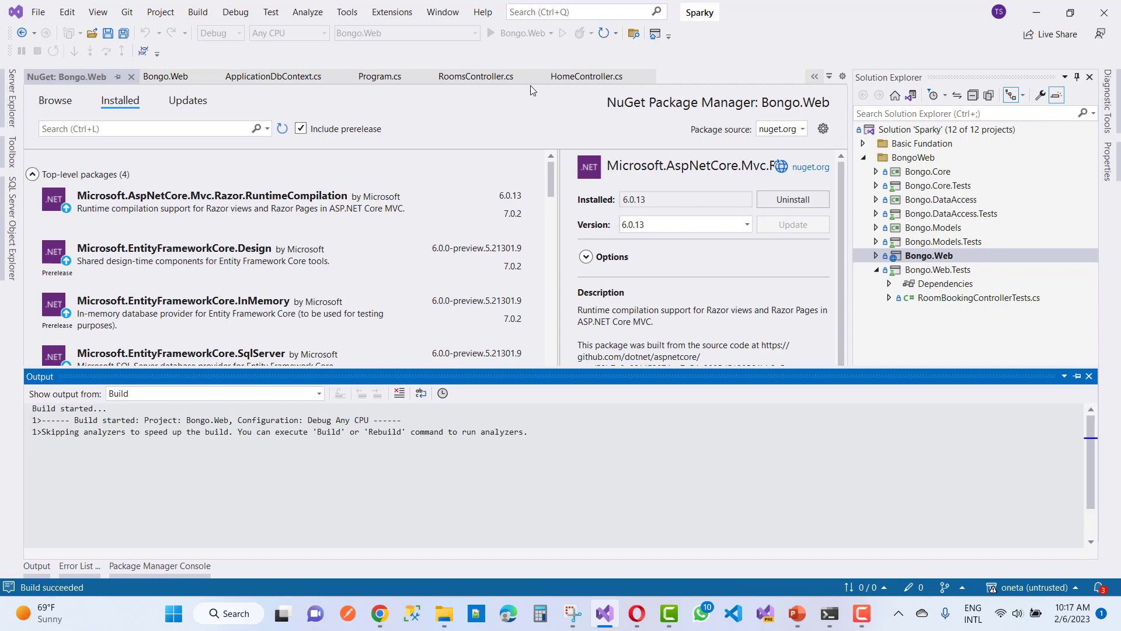
pyautogui.click(489, 33)
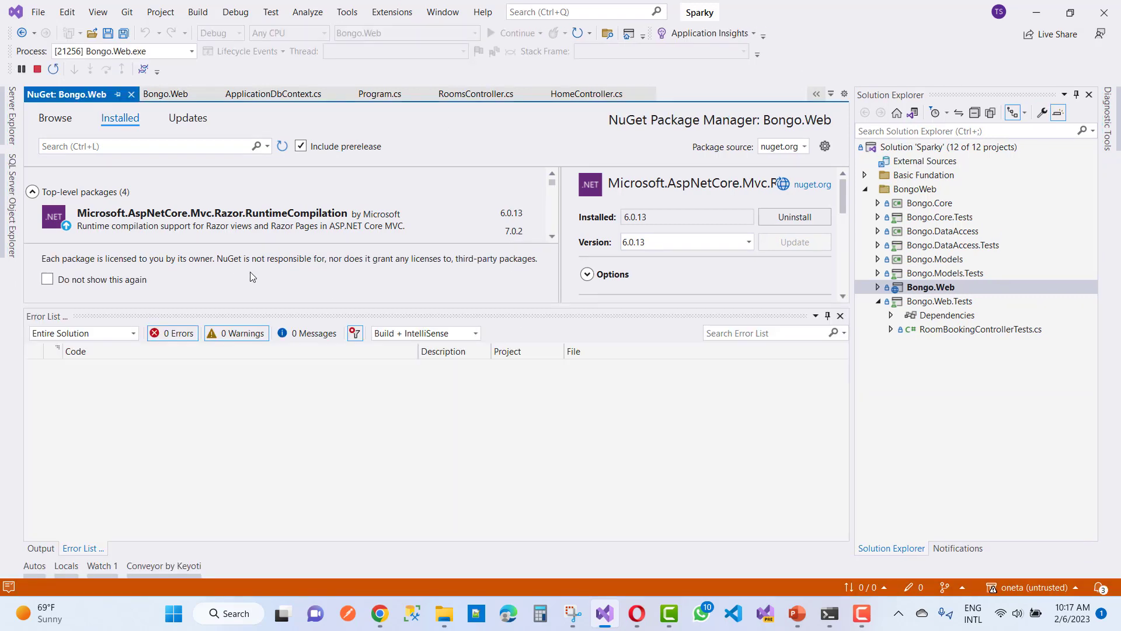
pyautogui.moveTo(191, 296)
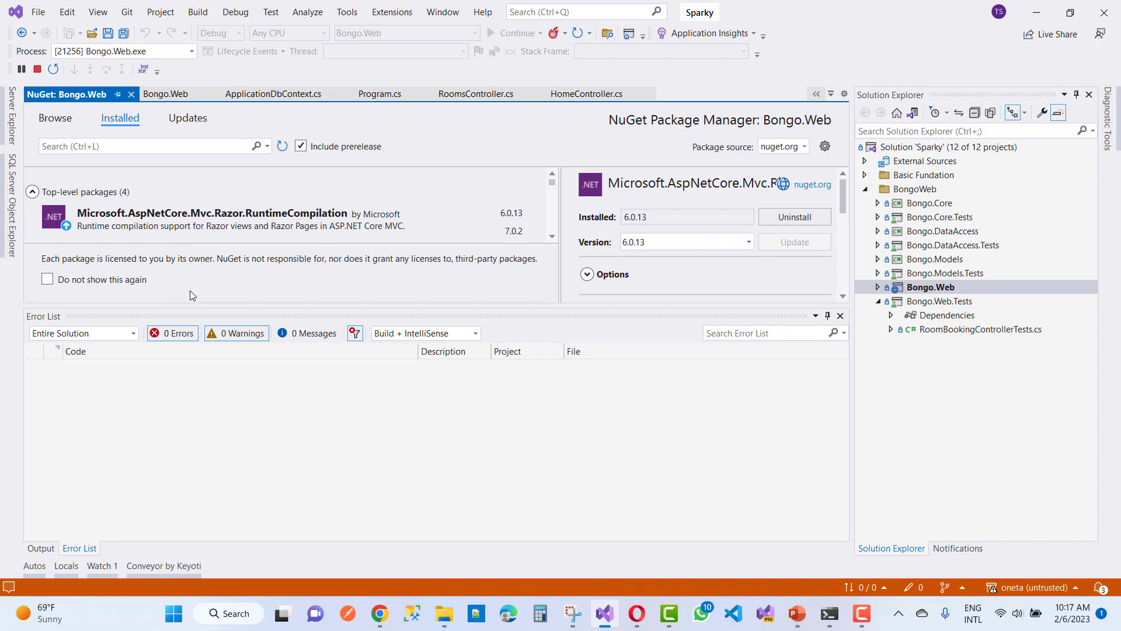
pyautogui.click(509, 613)
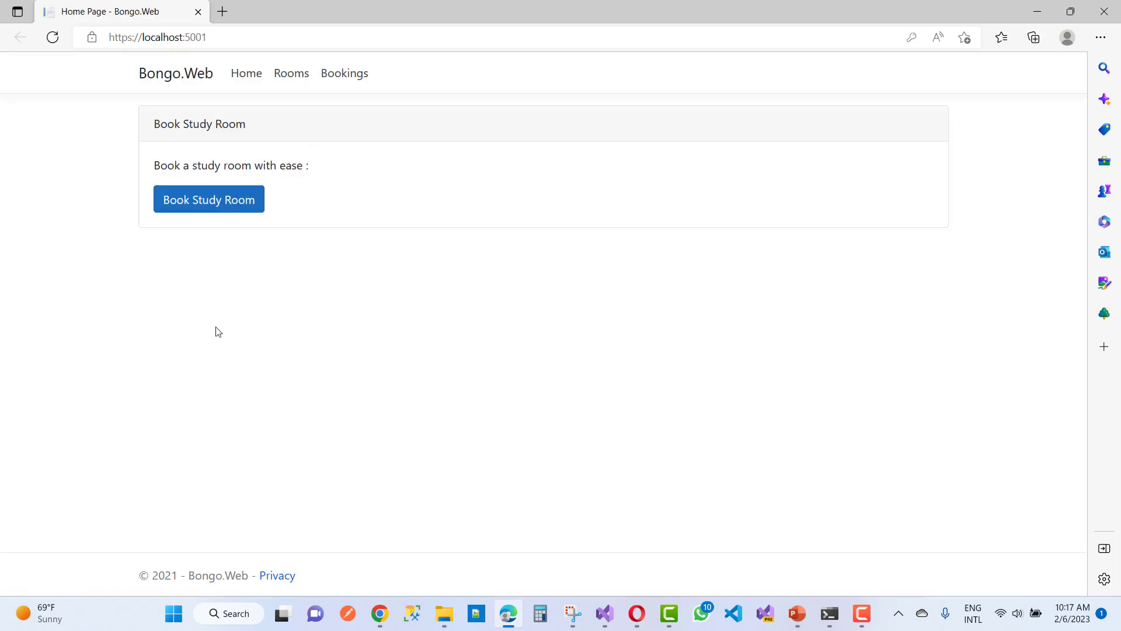
pyautogui.moveTo(411, 264)
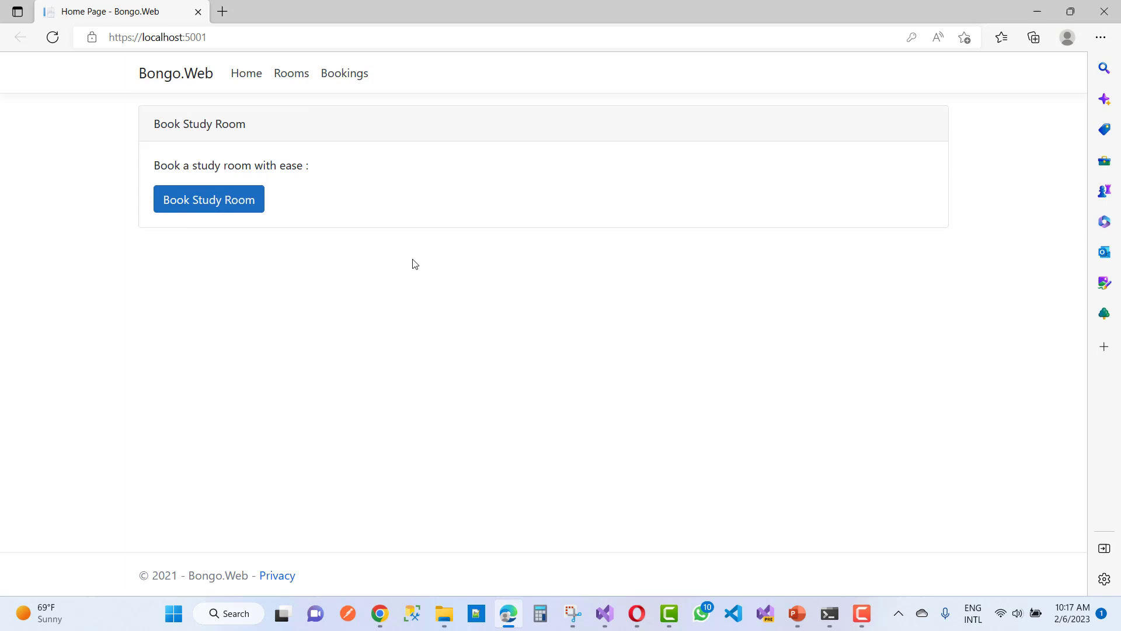